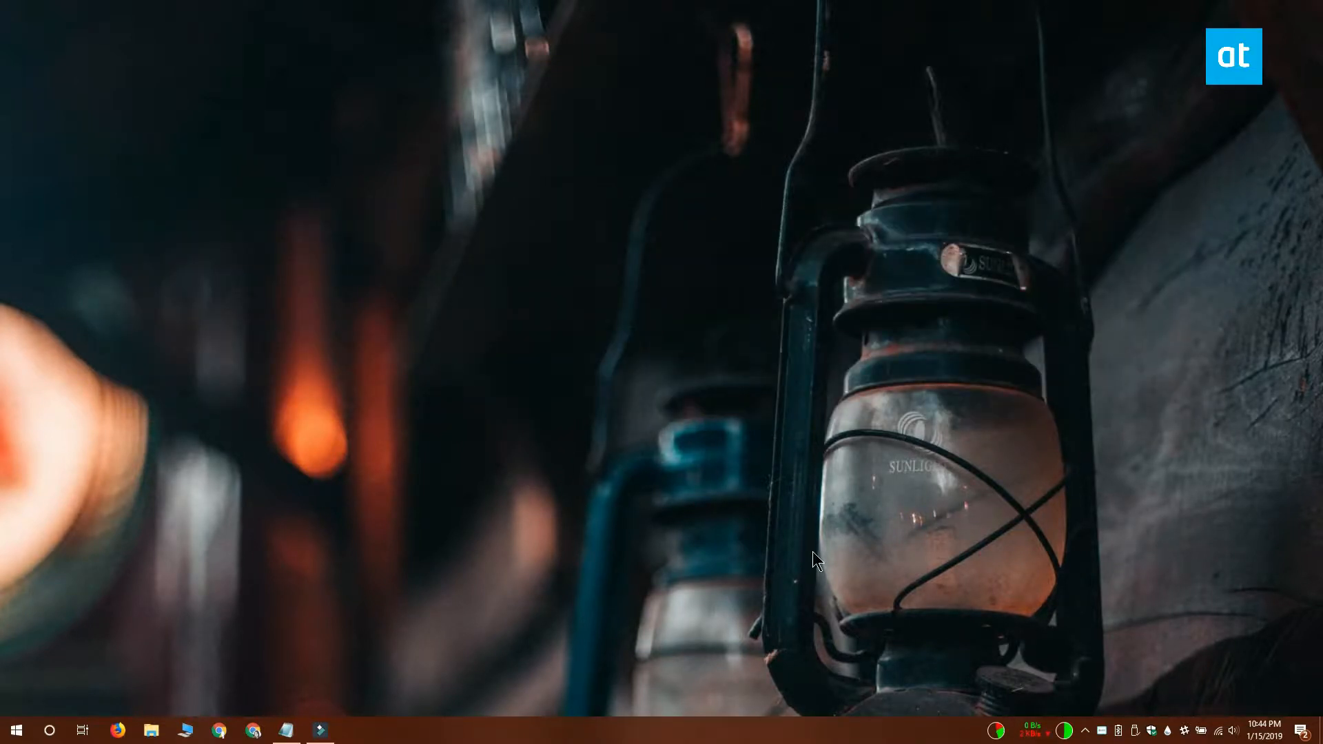
pyautogui.moveTo(573, 407)
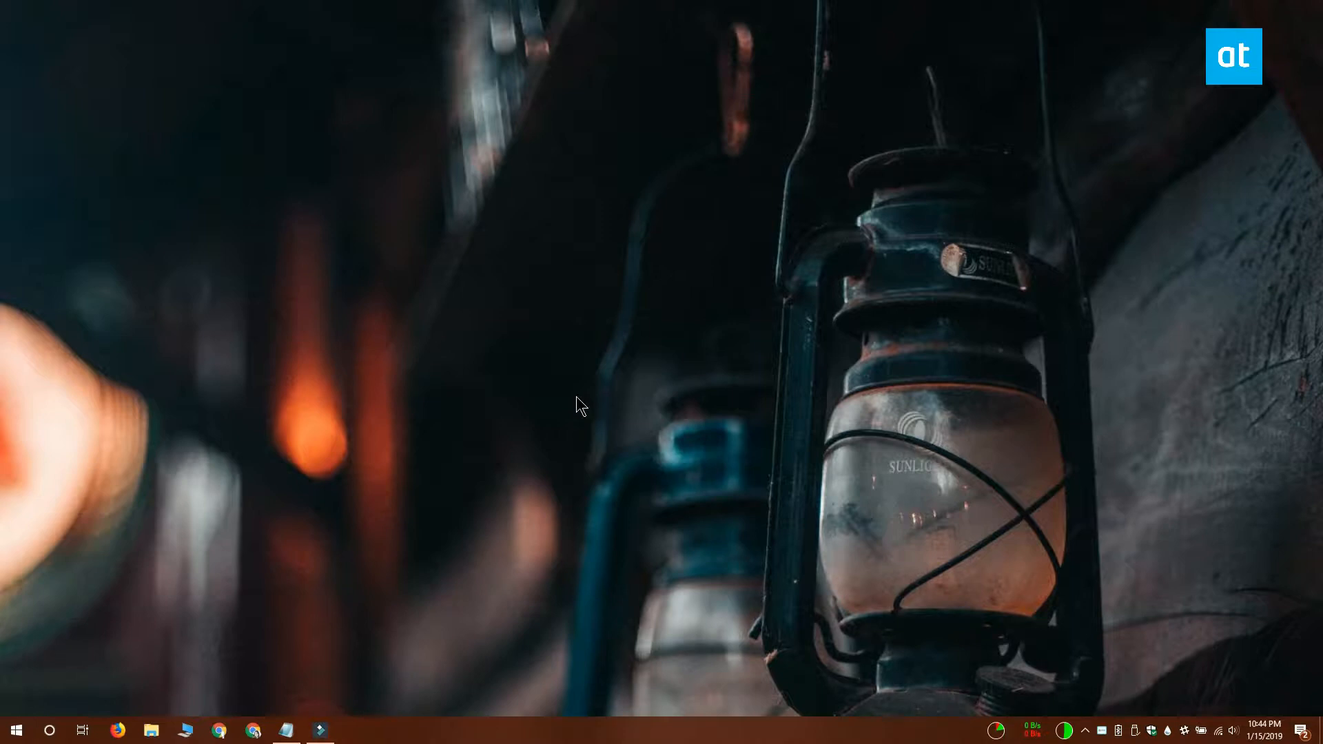
# Launch Notepad from Start search and paste in the Space & t taskbar-toggle script
pyautogui.write('au')
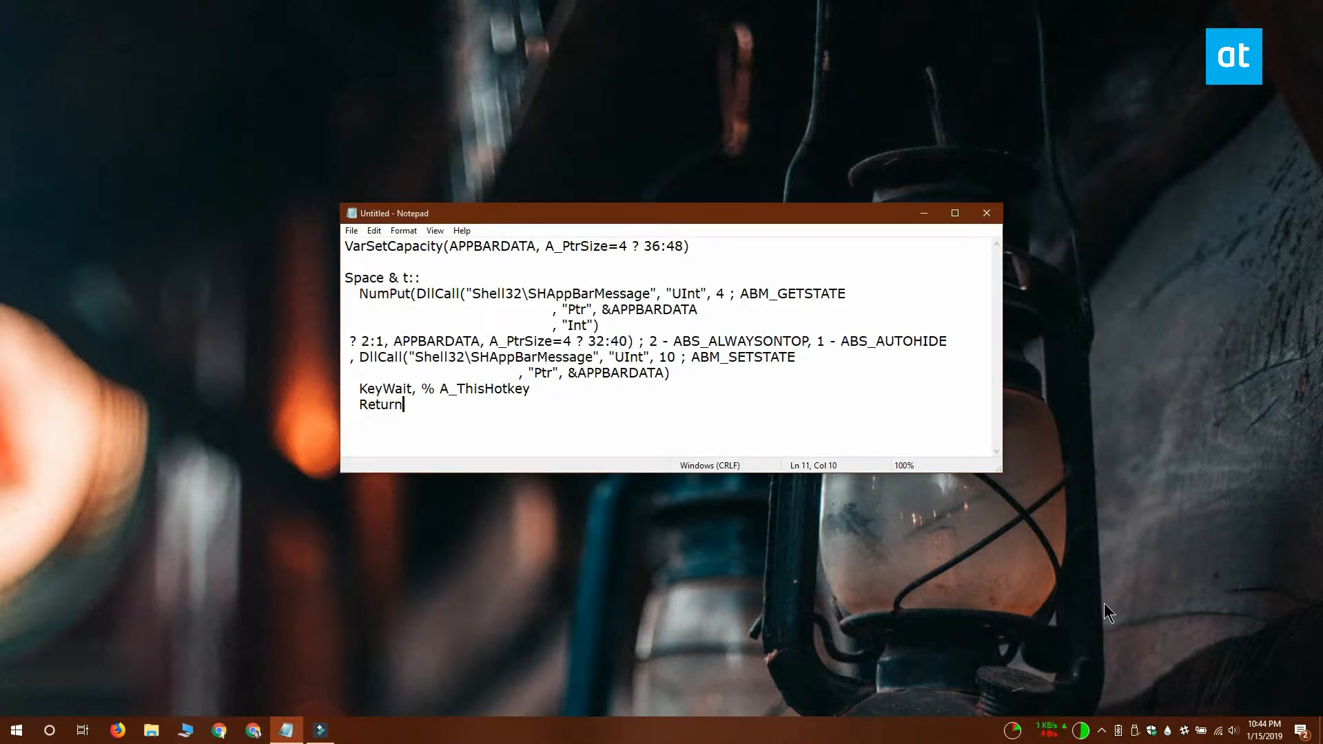
# Save the script to the Desktop as 1.ahk with Save as type set to All Files
pyautogui.press('Ctrl+s')
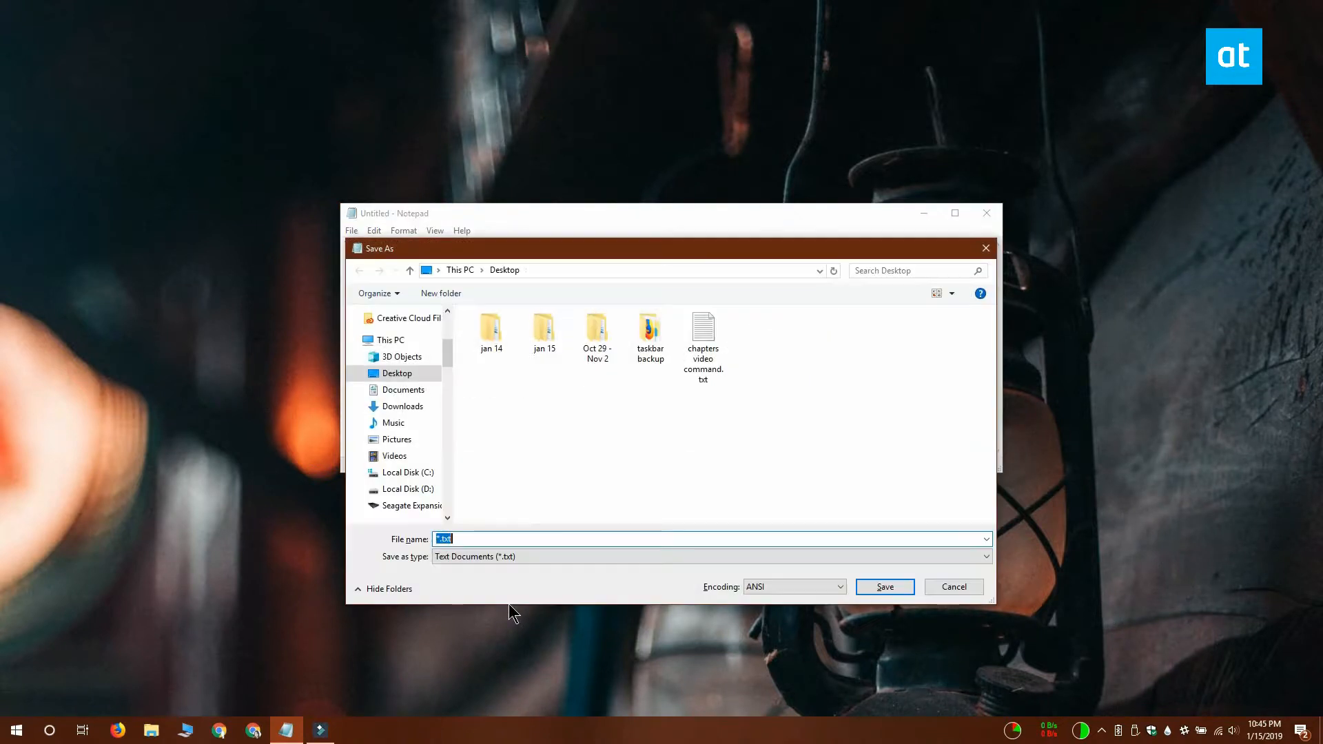
pyautogui.write('1')
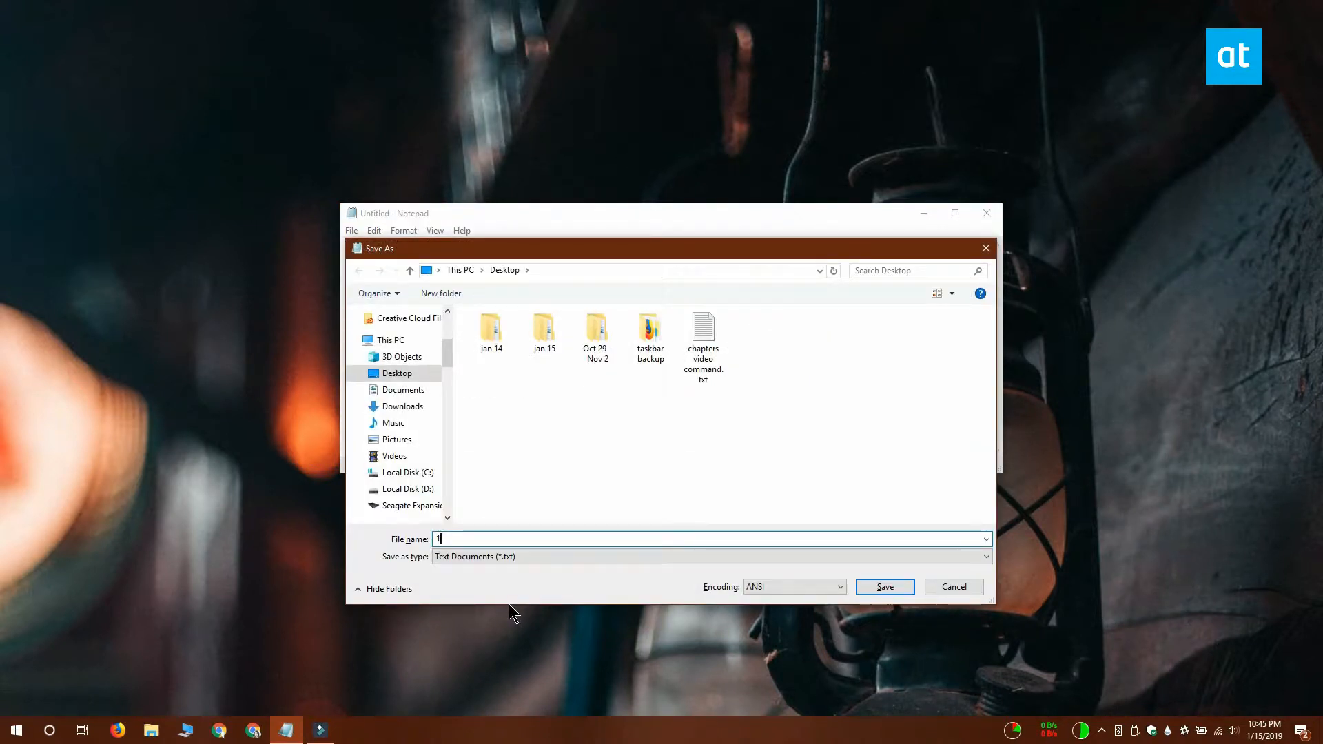
pyautogui.write('.ahk')
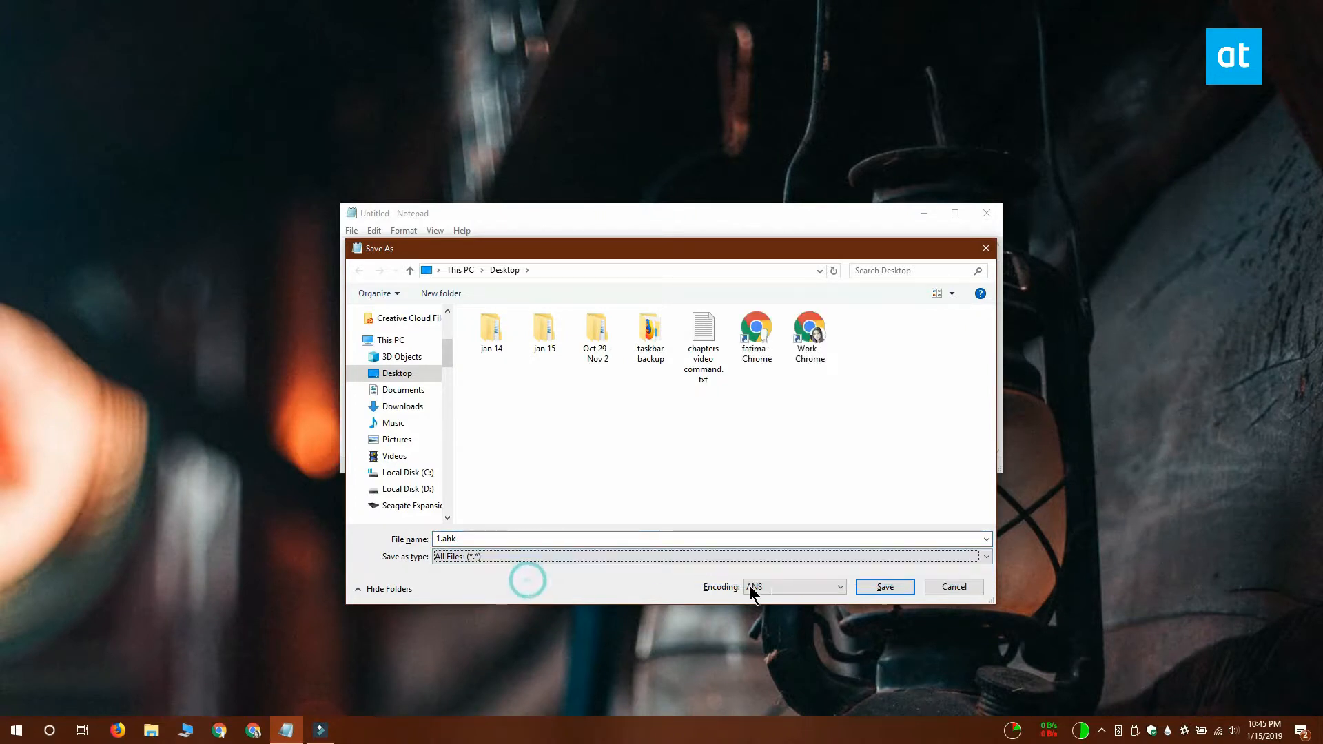
pyautogui.click(885, 587)
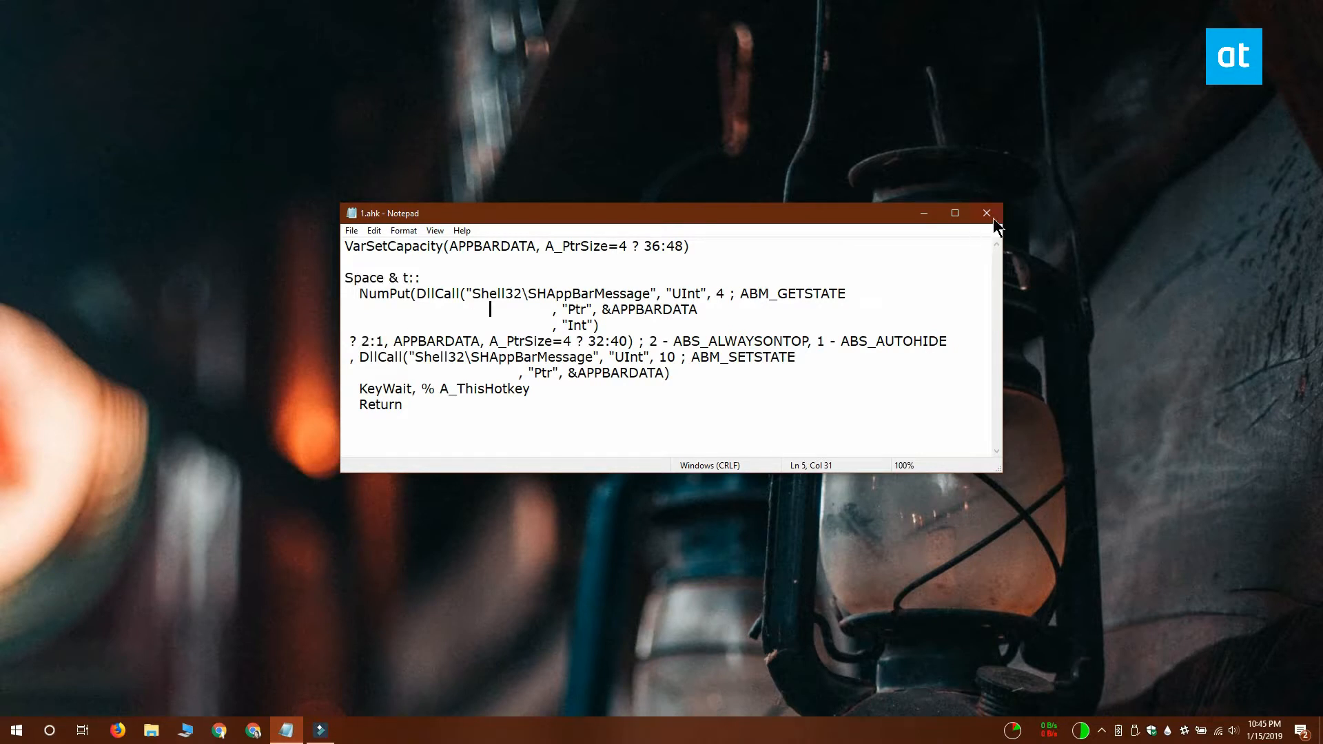
# Close the saved 1.ahk Notepad window, leaving the empty desktop
pyautogui.click(987, 212)
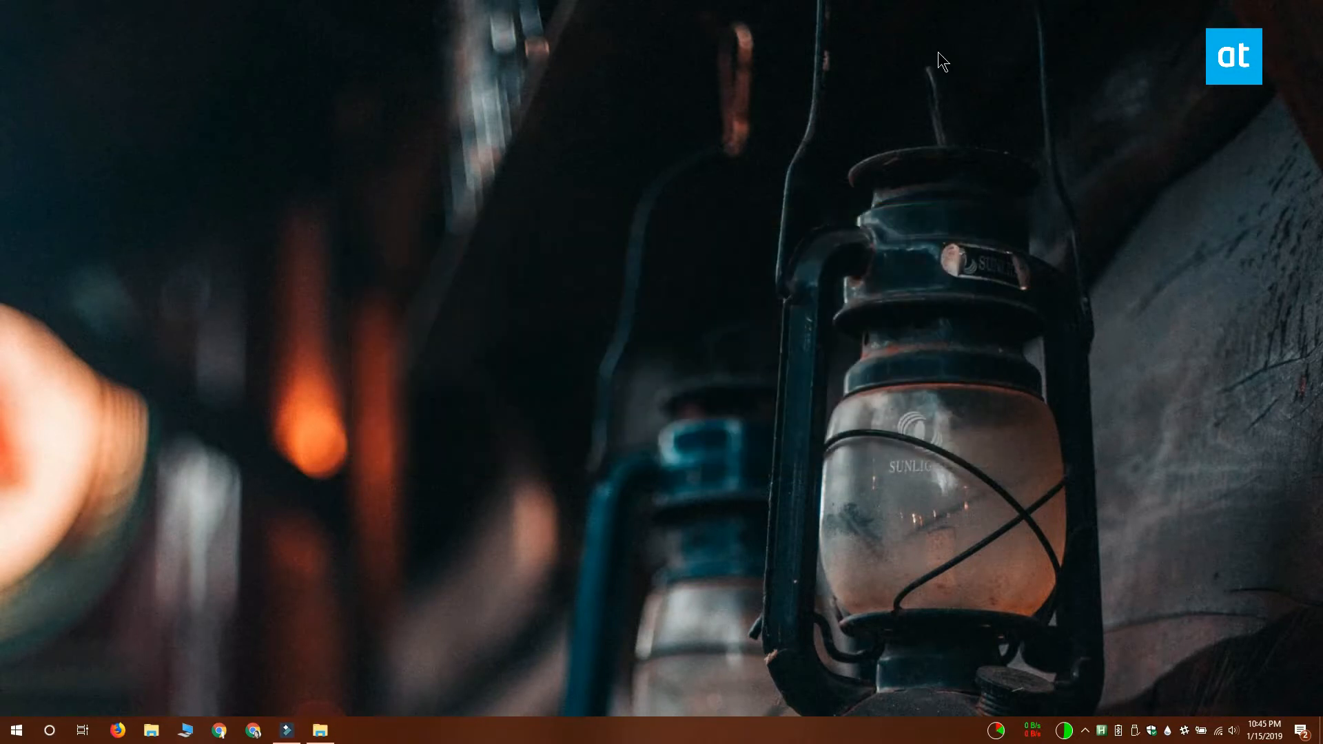